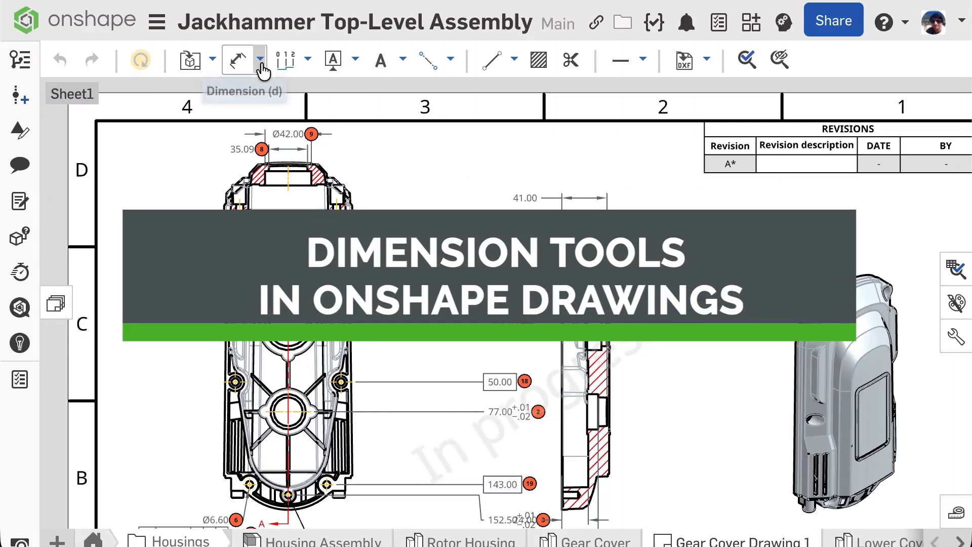
Choose the basic Dimension tool from the drawing's dimension-type list
left_click(260, 60)
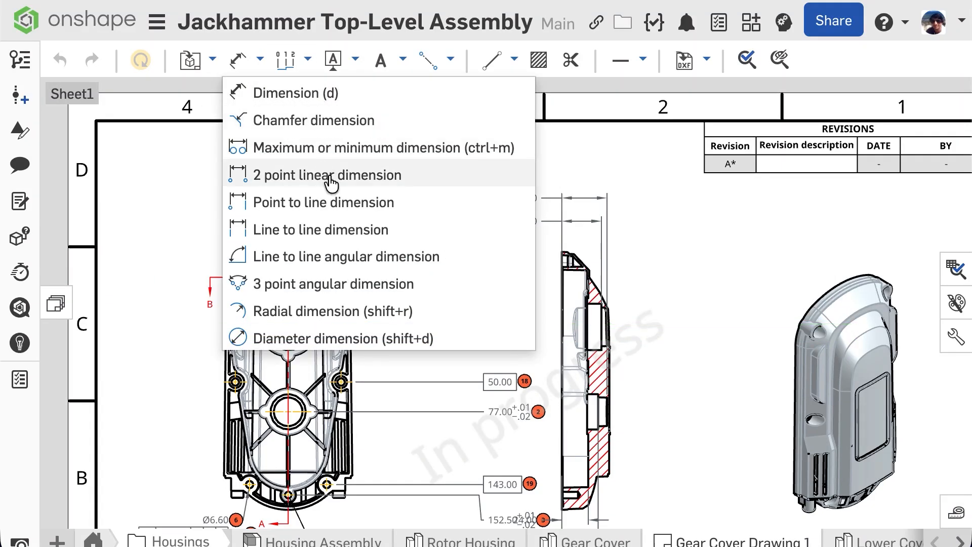
mouse_move(369, 256)
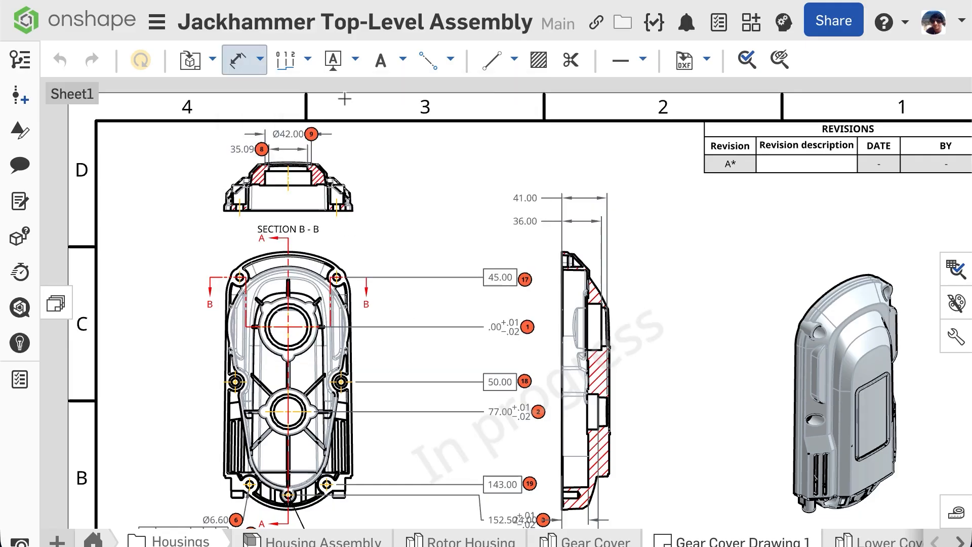
Pick the bottom-left and upper corners of Section B-B, previewing a 75.58 linear dimension
left_click(779, 60)
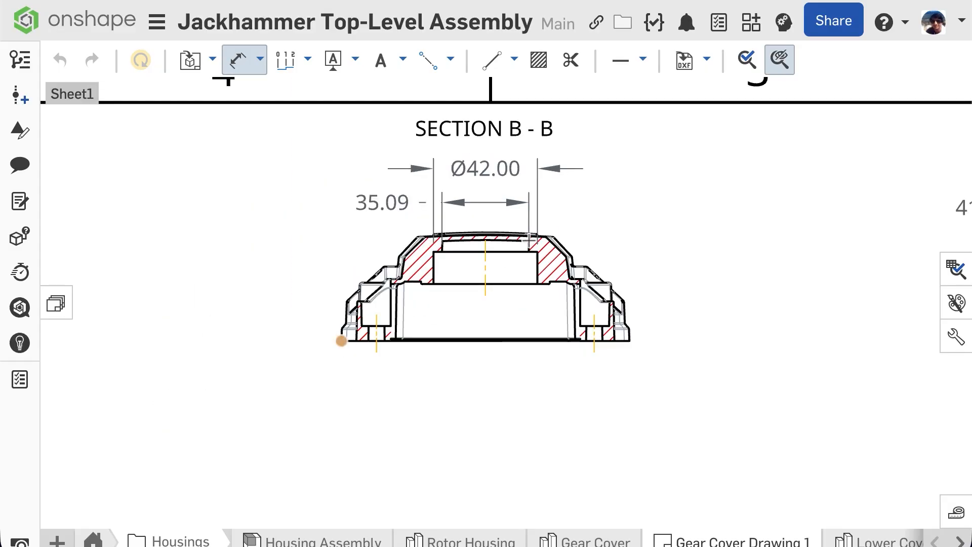
left_click(526, 241)
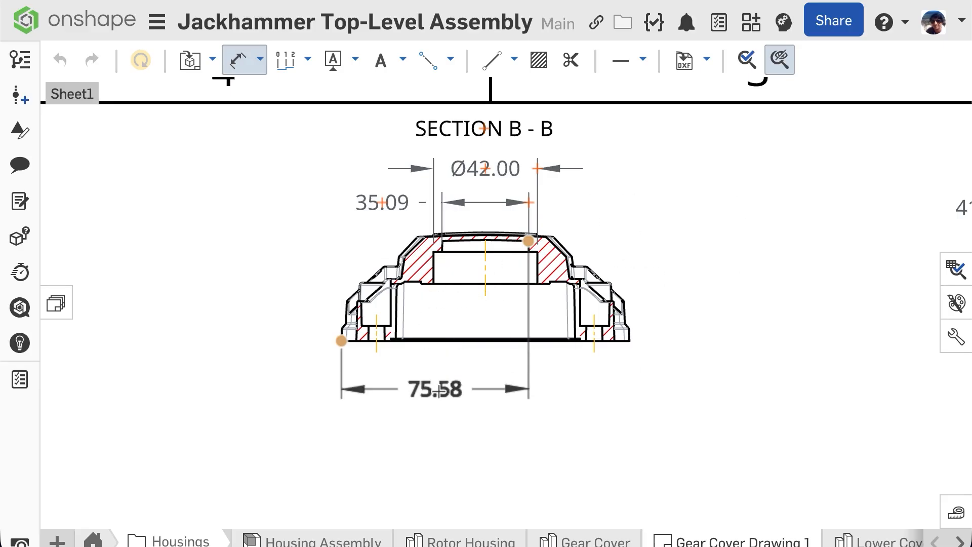
Preview the aligned 79.19 distance, then add the bottom-right corner for a 24.4° angle
left_click_drag(435, 389, 532, 424)
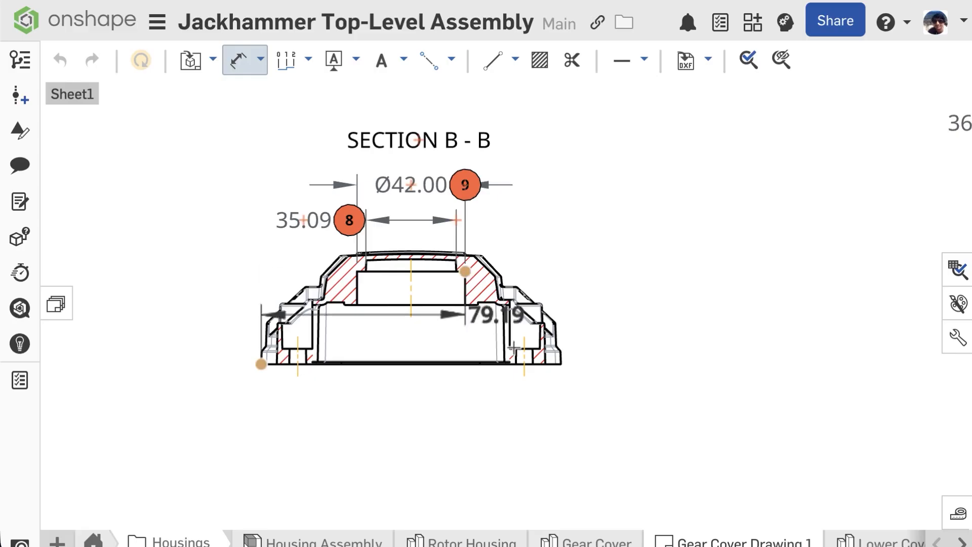
left_click(562, 364)
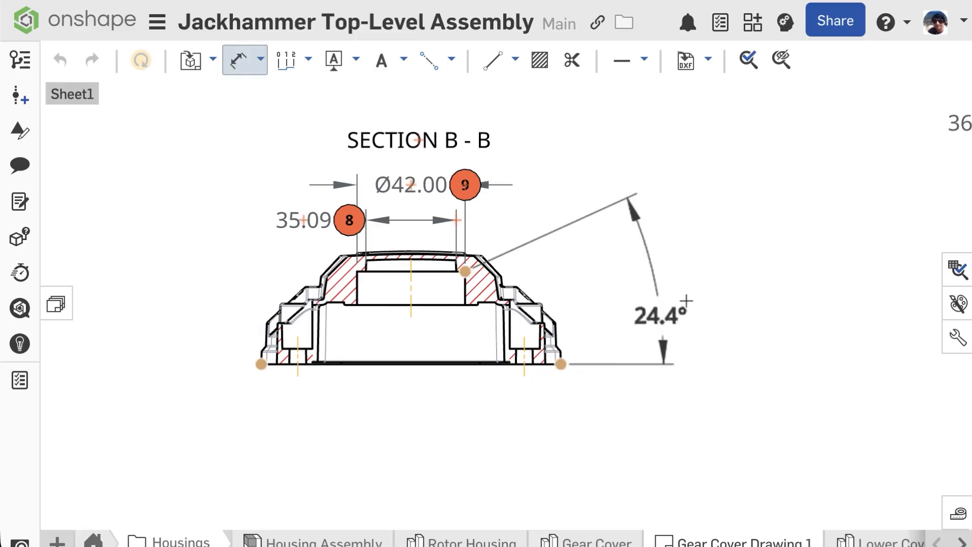